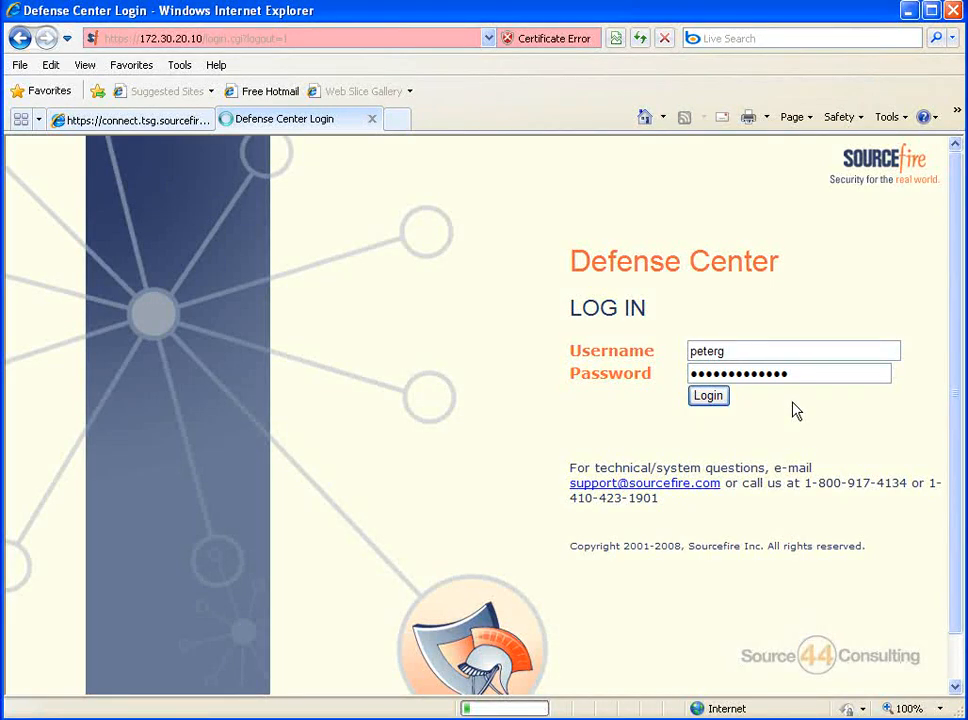
Step: Log in and open the empty Alerts list under Policy & Response > Responses
{"action": "left_click", "coordinate": [708, 395]}
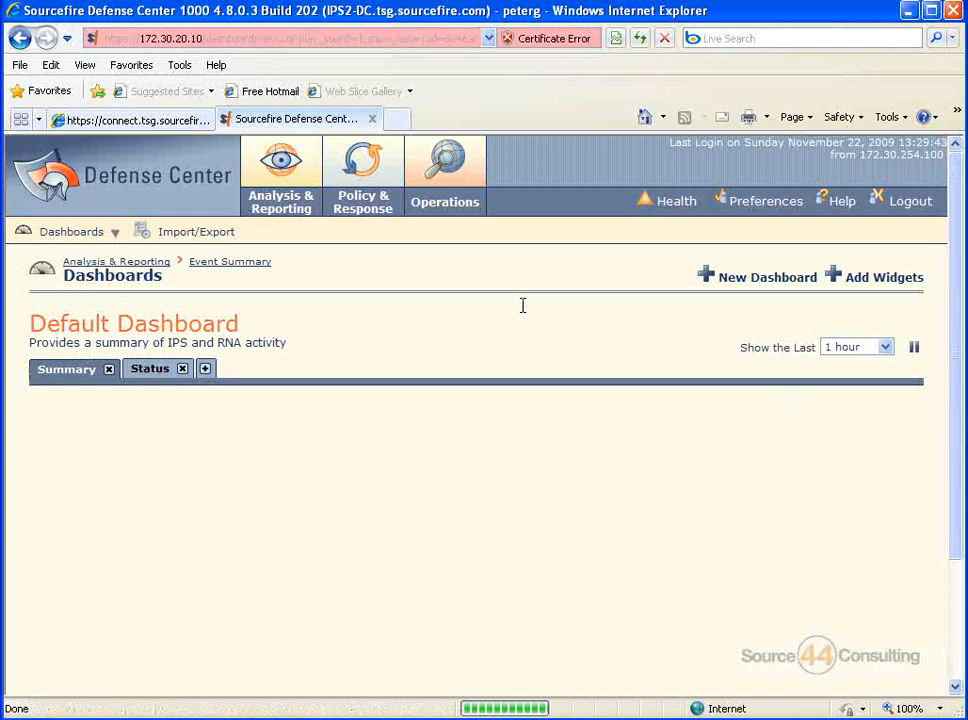
{"action": "left_click", "coordinate": [362, 175]}
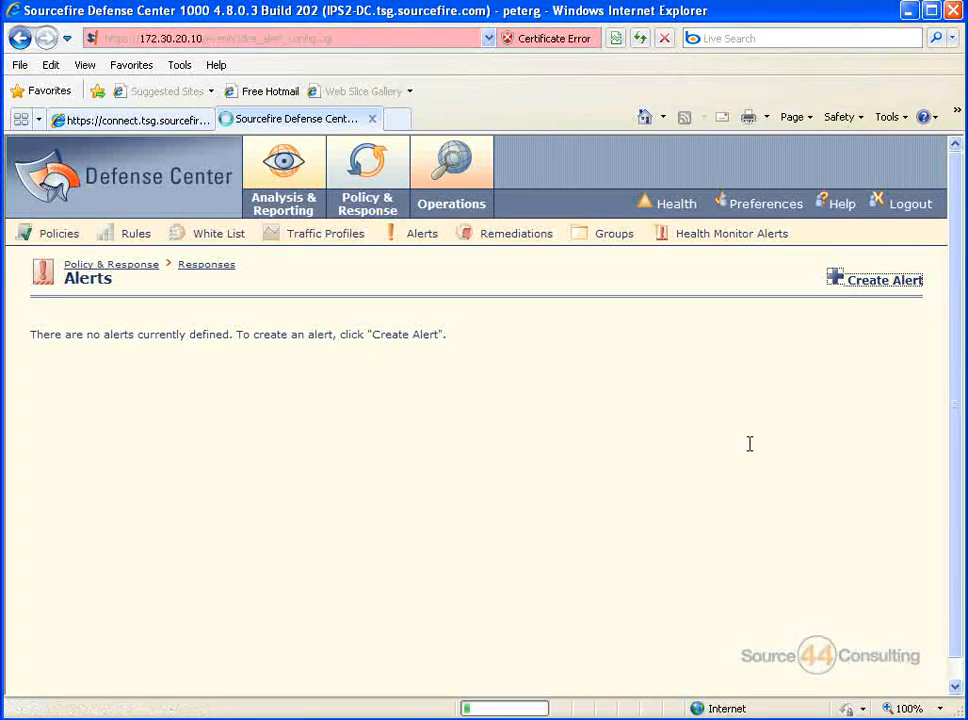
Step: Create a new alert of type Syslog
{"action": "left_click", "coordinate": [881, 279]}
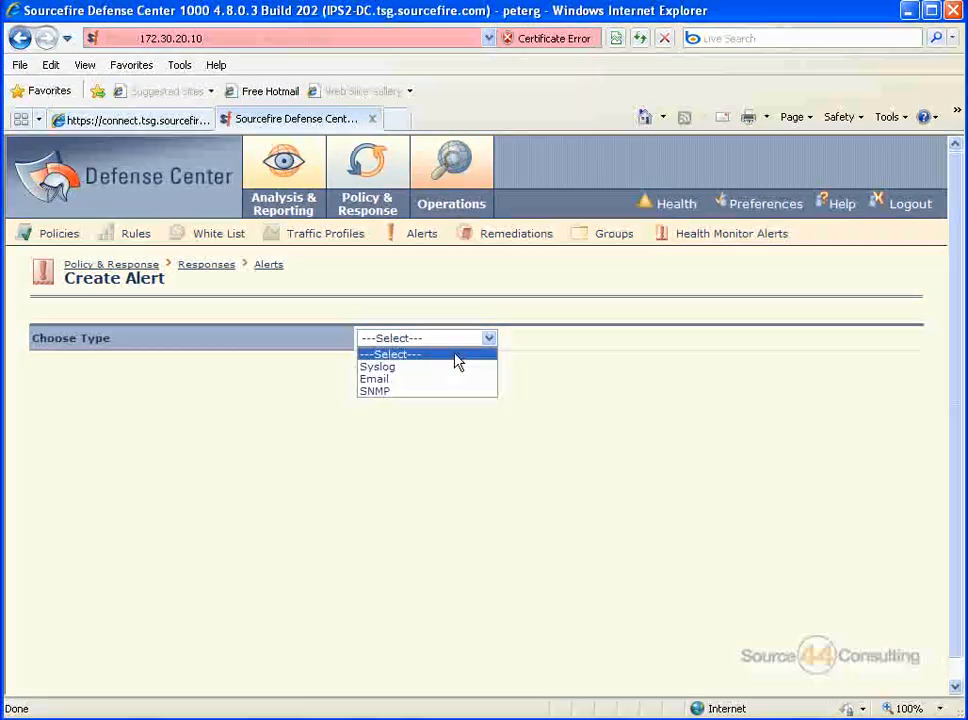
{"action": "left_click", "coordinate": [377, 367]}
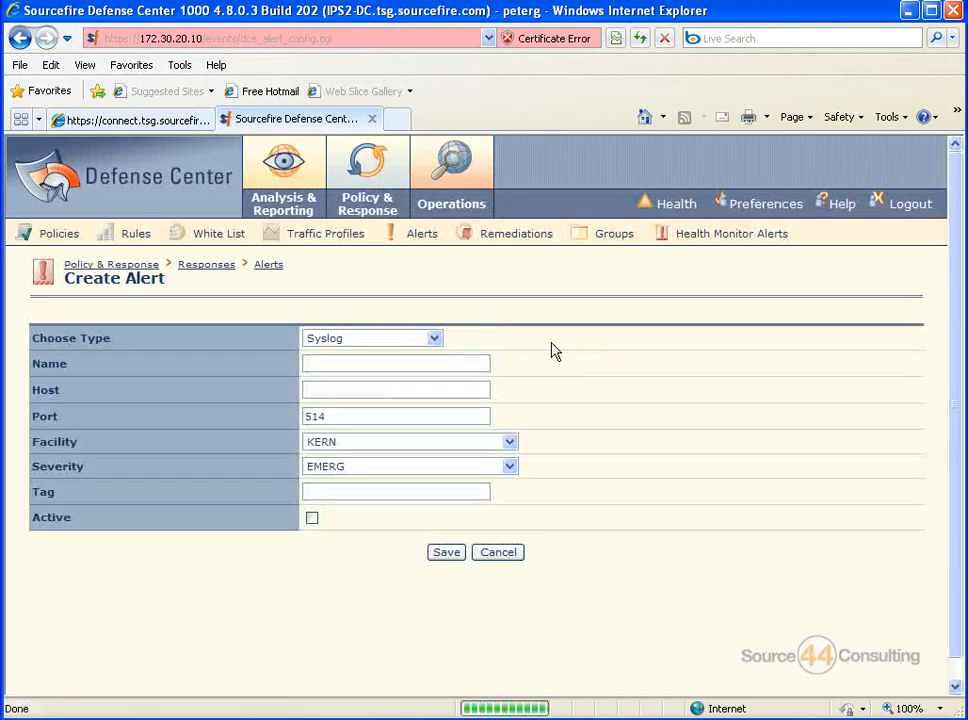
Step: Enter name syslog-response and host 10.20.20.102, mark the alert Active, and save
{"action": "left_click", "coordinate": [395, 363]}
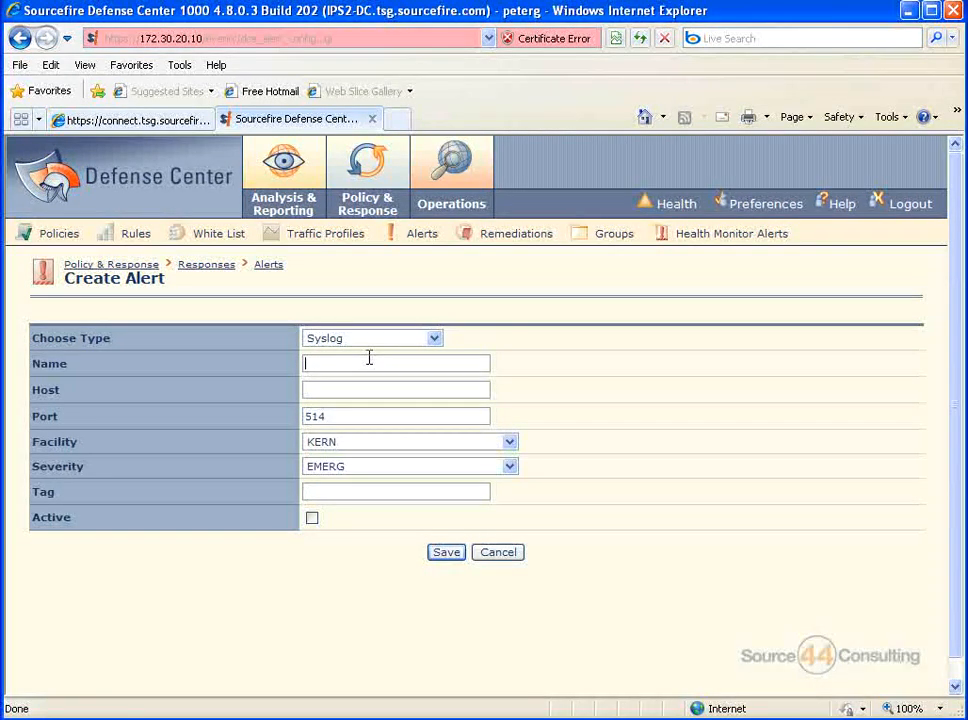
{"action": "type", "text": "syslog-resp"}
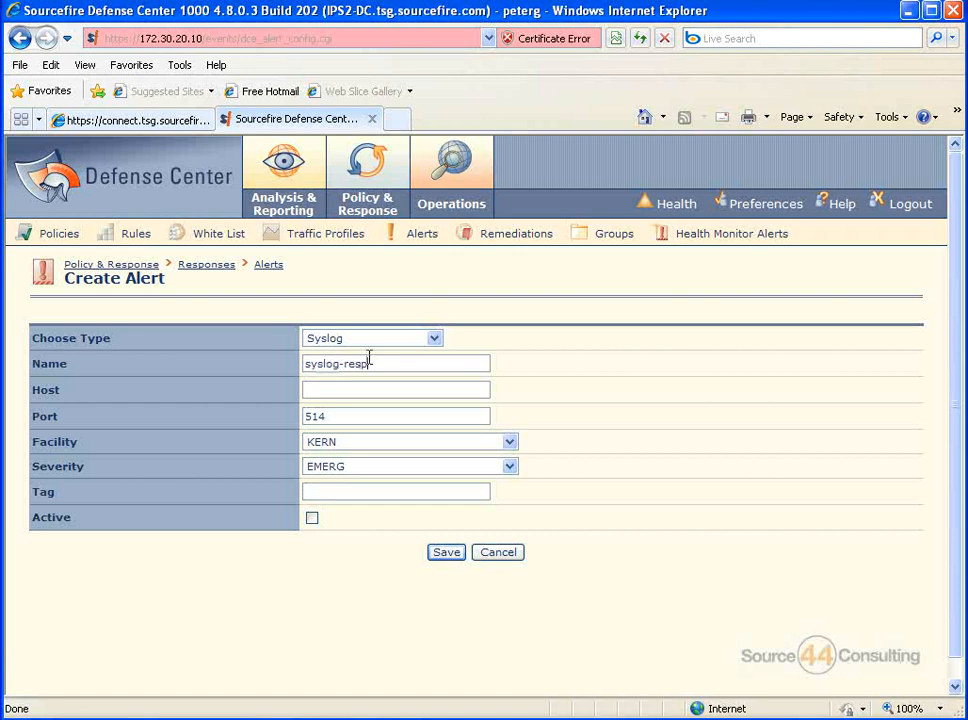
{"action": "type", "text": "10.20.20.102"}
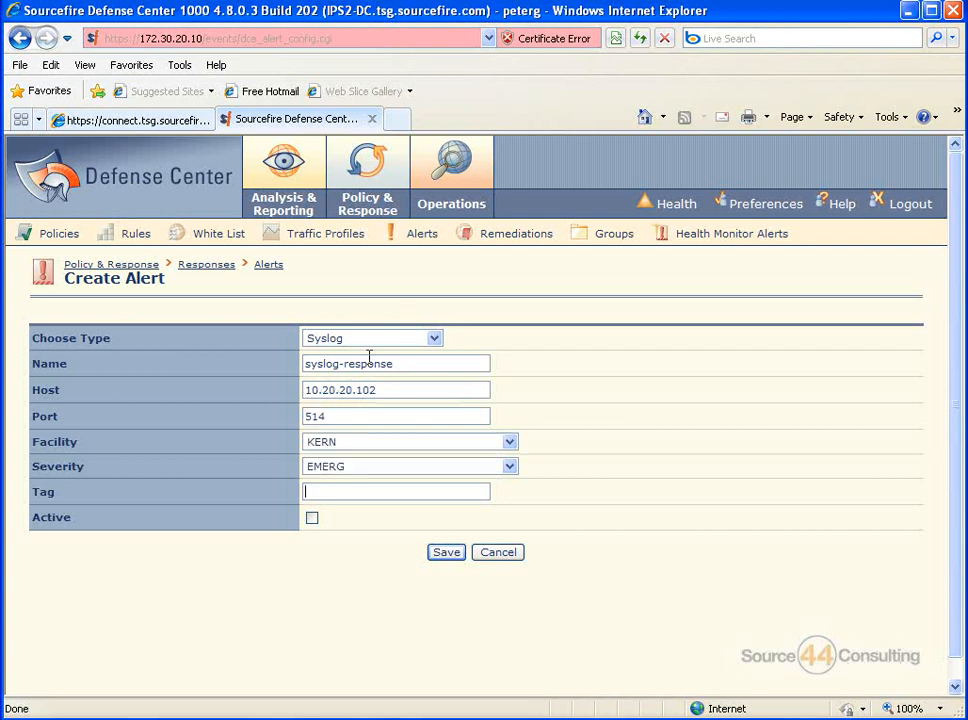
{"action": "left_click", "coordinate": [446, 552]}
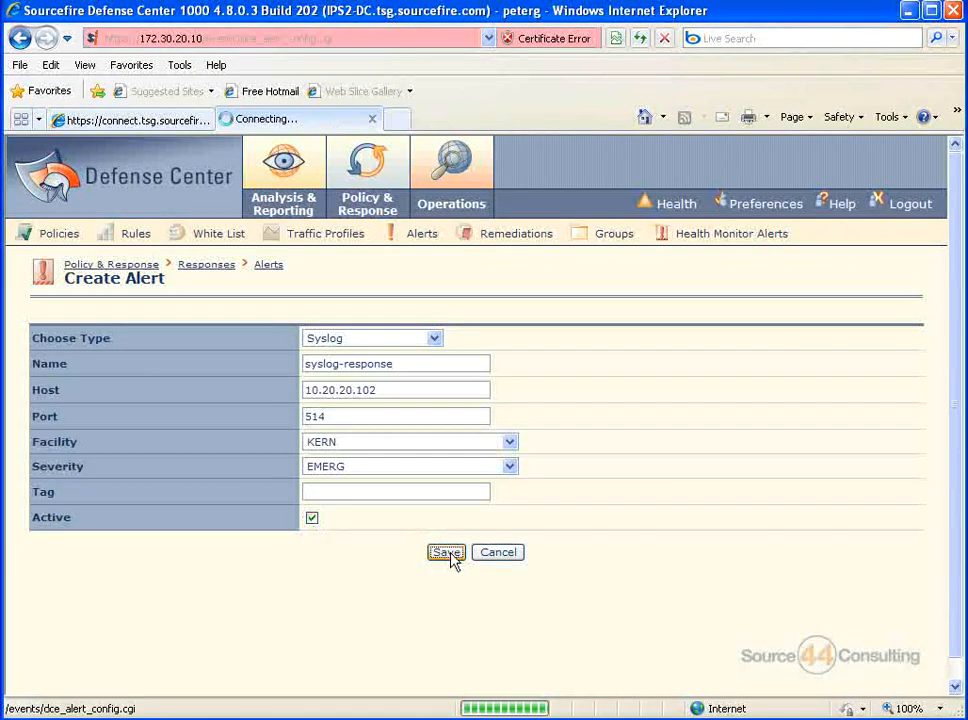
{"action": "left_click", "coordinate": [446, 552]}
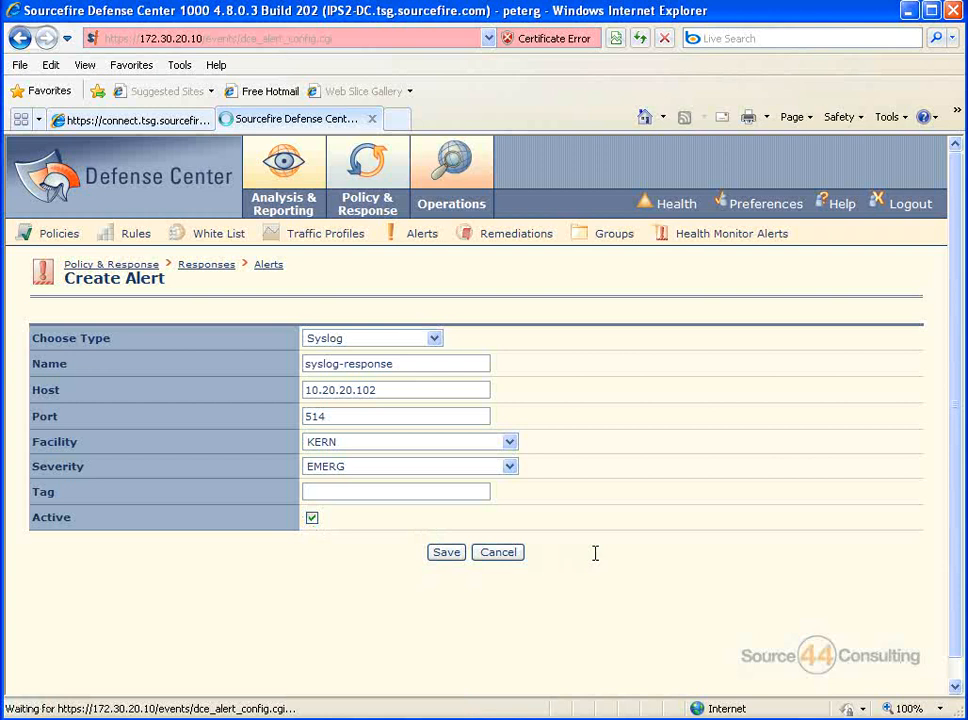
{"action": "left_click", "coordinate": [446, 552]}
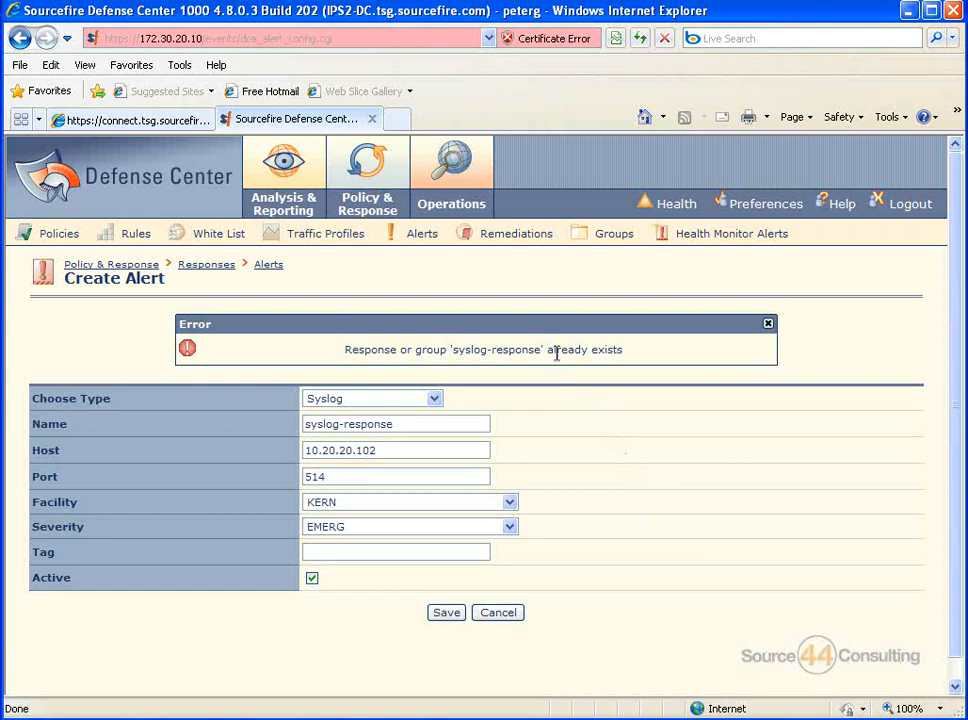
{"action": "mouse_move", "coordinate": [554, 364]}
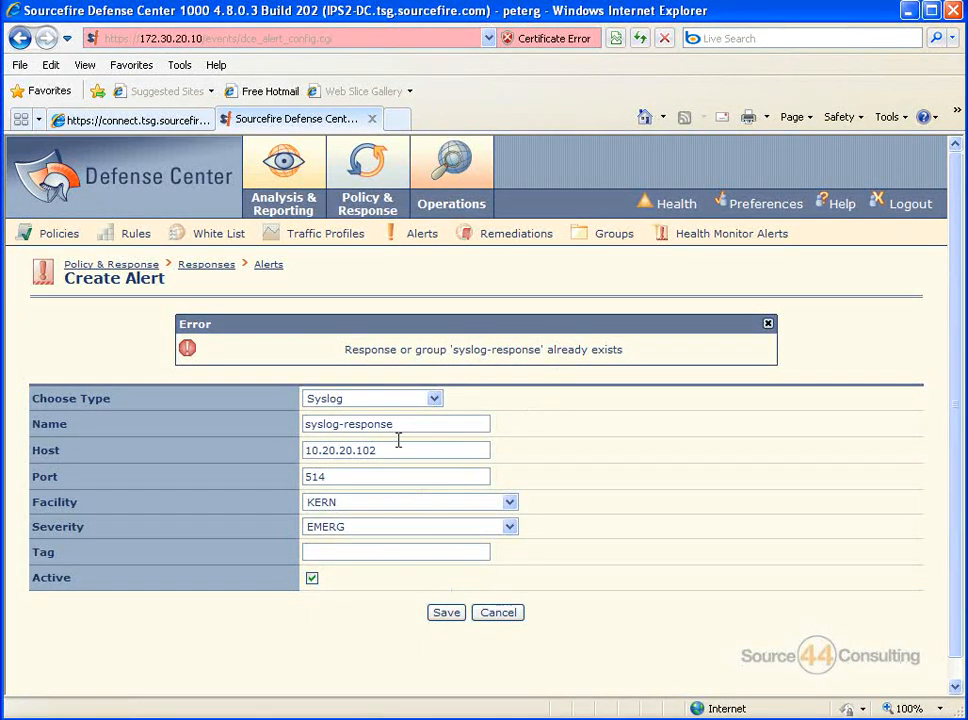
Step: Go to the Responses > Groups page to begin the int-response-group group
{"action": "left_click", "coordinate": [367, 180]}
{"action": "type", "text": "int-response-group"}
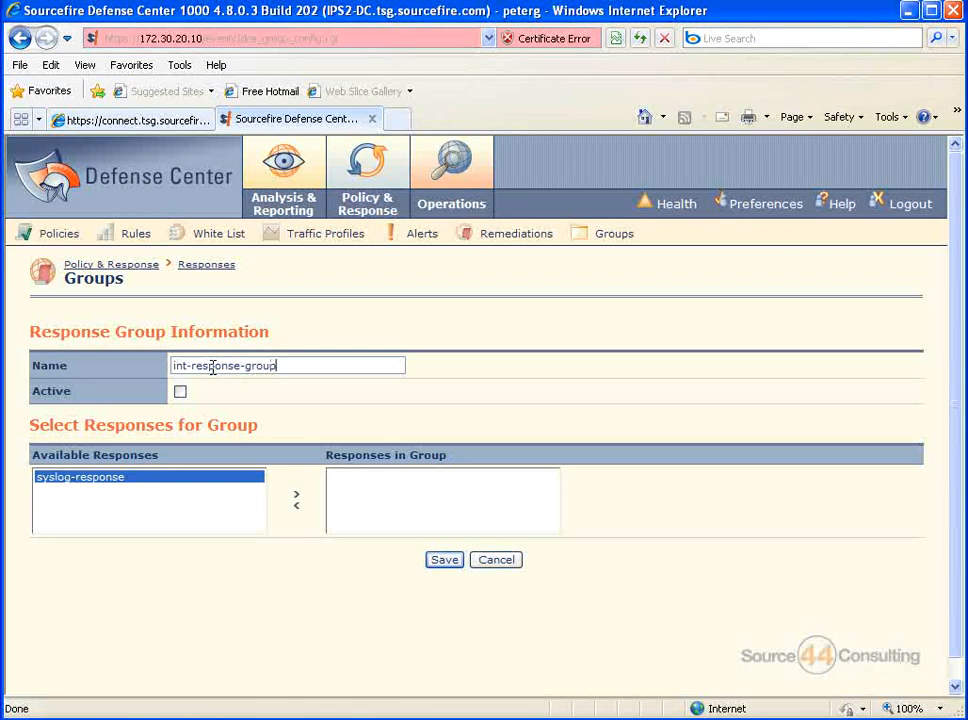
Step: Move syslog-response into int-response-group, save the group, then activate it
{"action": "left_click", "coordinate": [296, 493]}
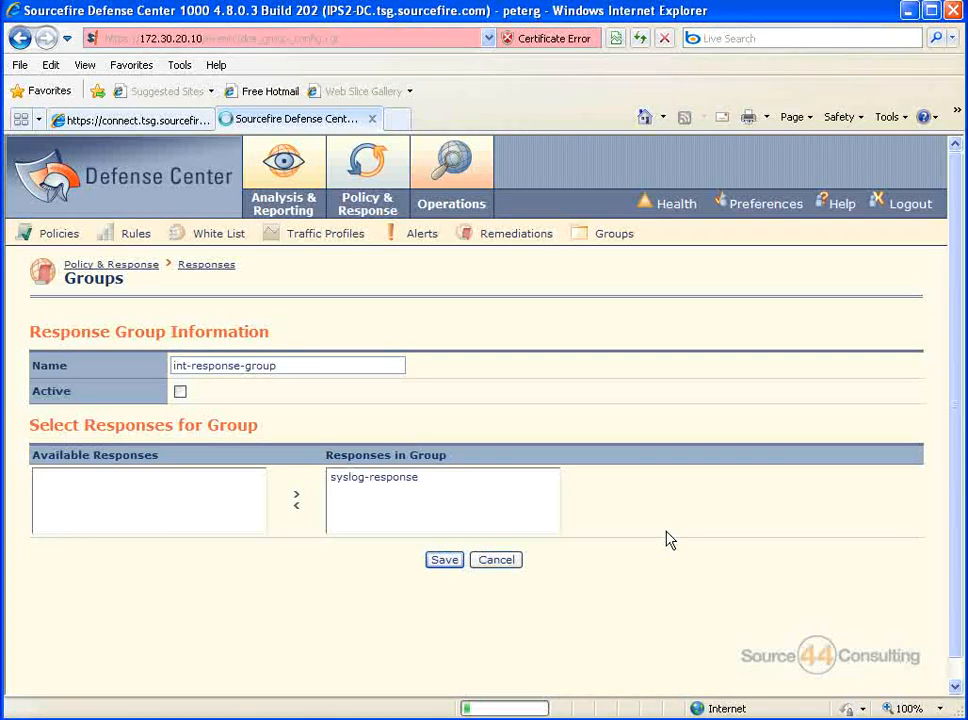
{"action": "left_click", "coordinate": [444, 559]}
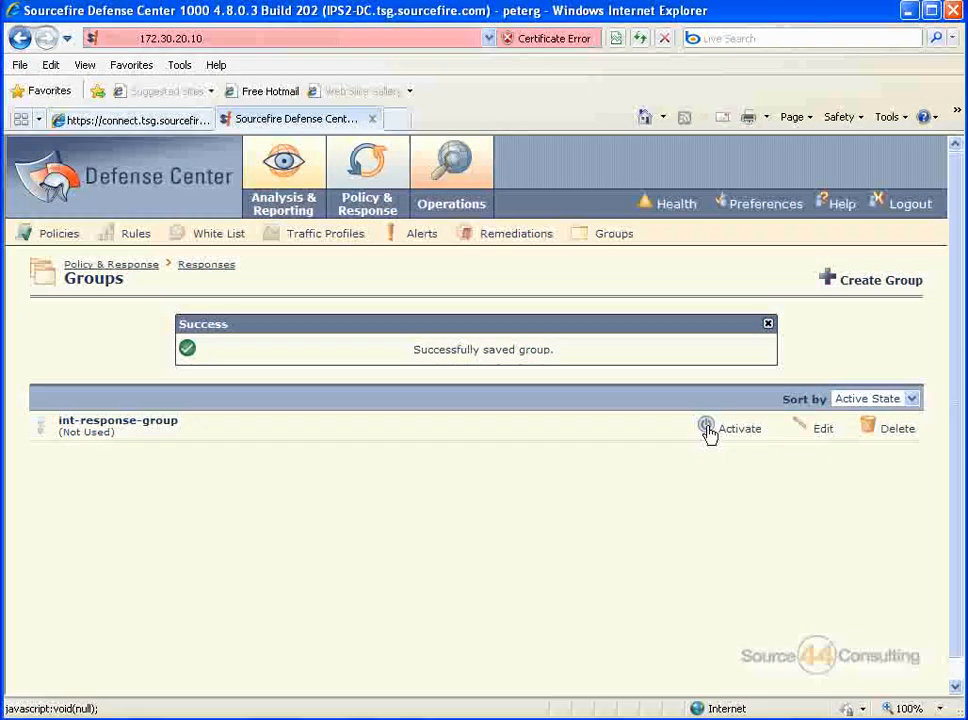
{"action": "left_click", "coordinate": [704, 428]}
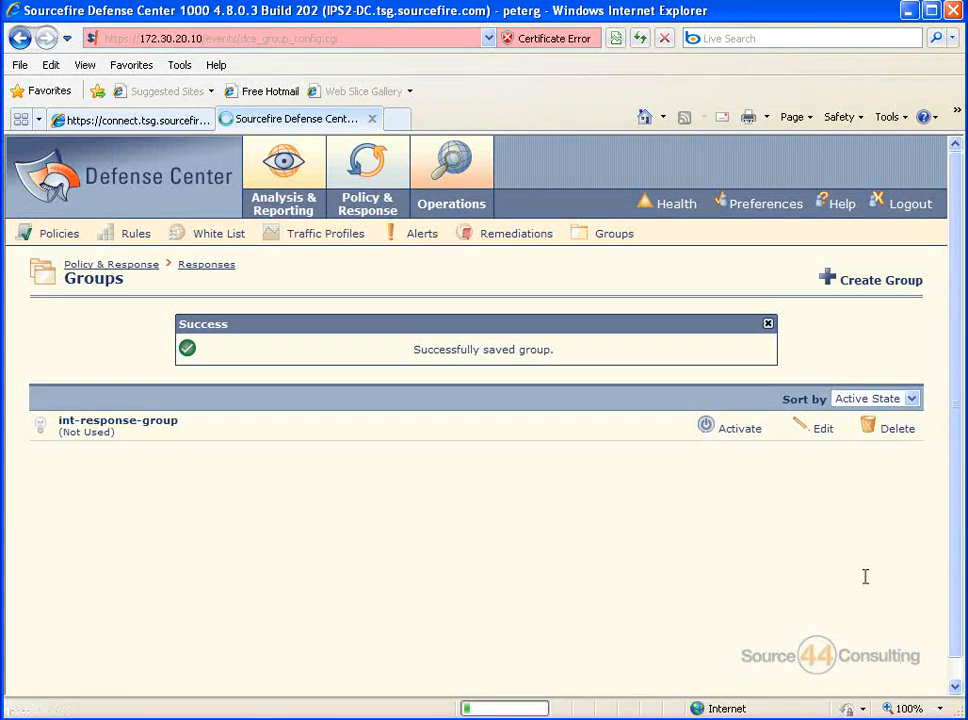
{"action": "left_click", "coordinate": [737, 427]}
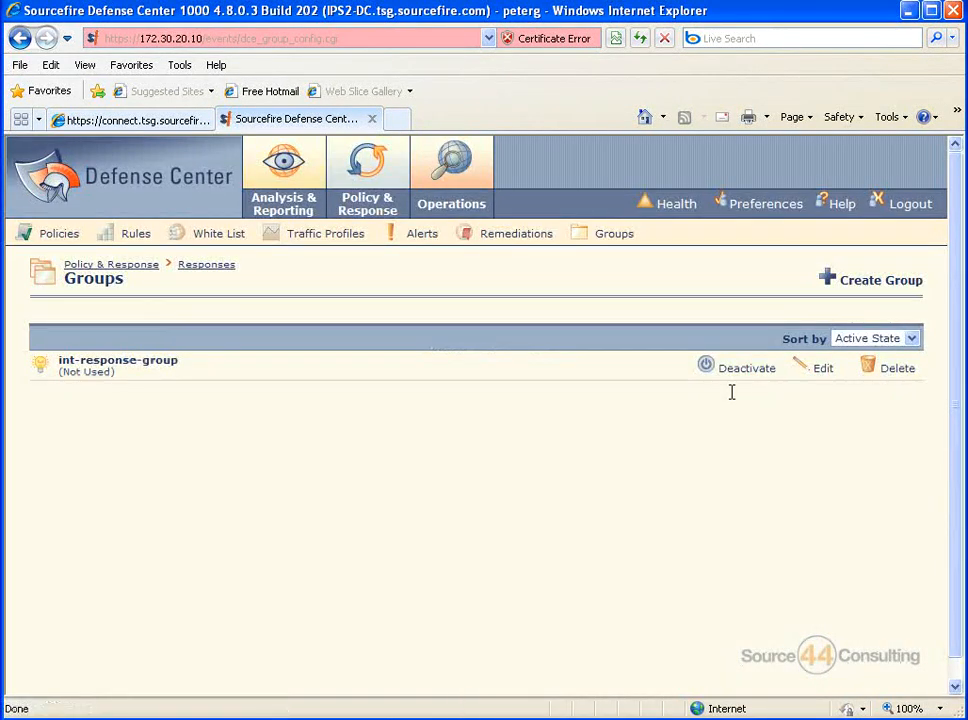